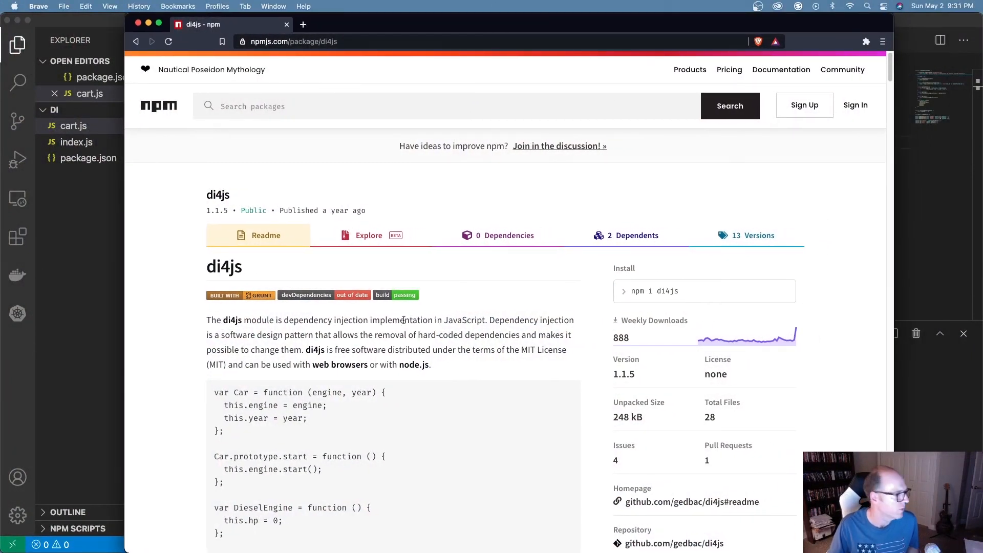
Scroll the di4js readme down to the dependency registration and resolution example code
{"action": "scroll", "scroll_direction": "down", "scroll_amount": 3}
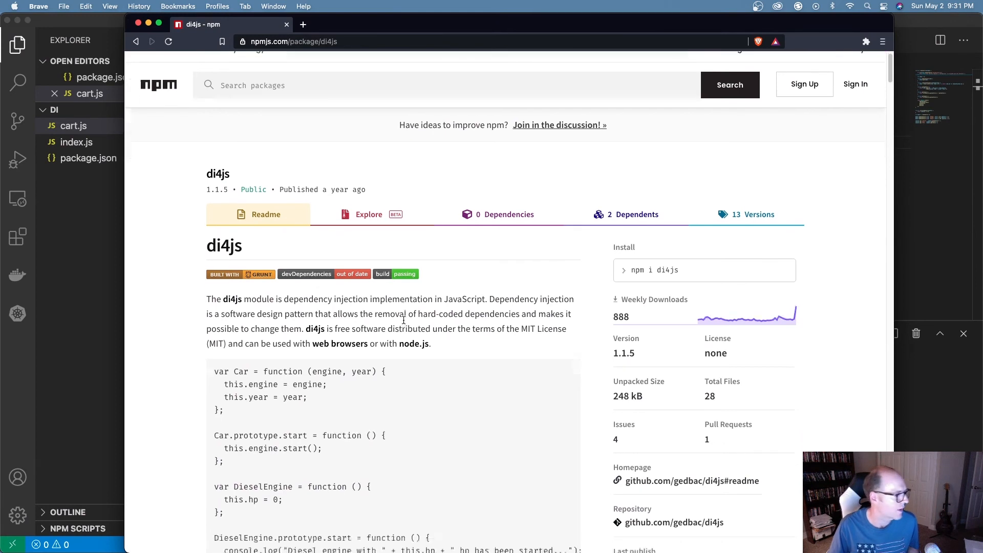
{"action": "scroll", "scroll_direction": "down", "scroll_amount": 3}
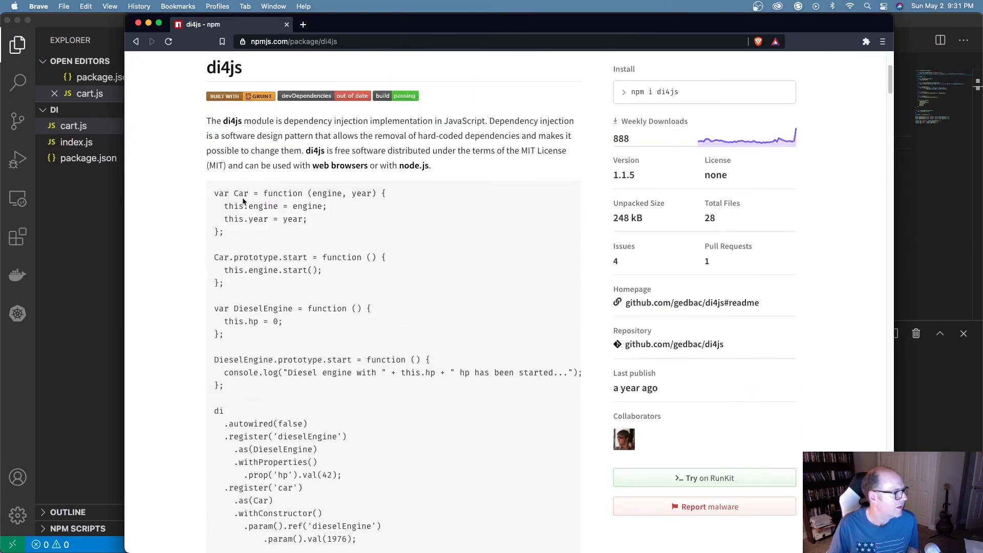
{"action": "scroll", "scroll_direction": "down", "scroll_amount": 3}
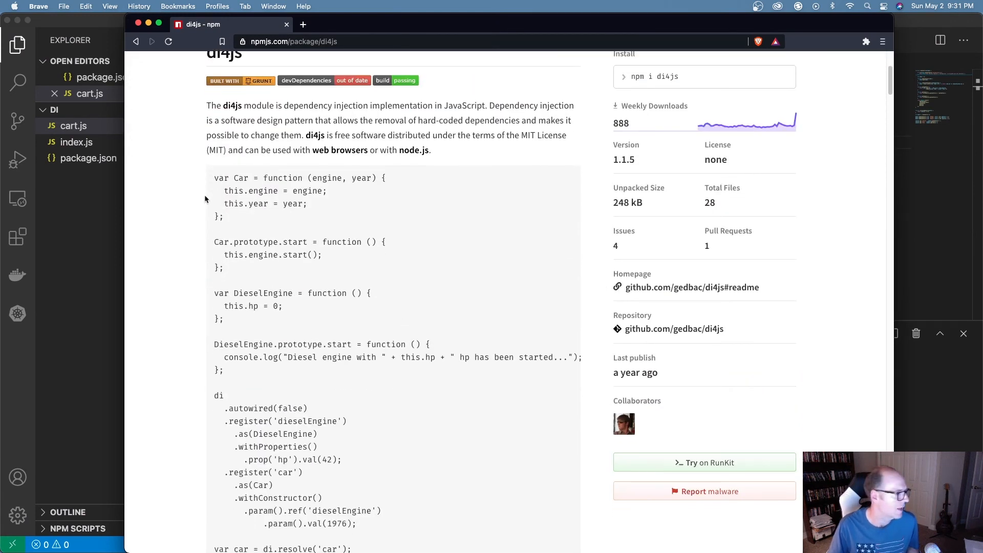
{"action": "scroll", "scroll_direction": "down", "scroll_amount": 3}
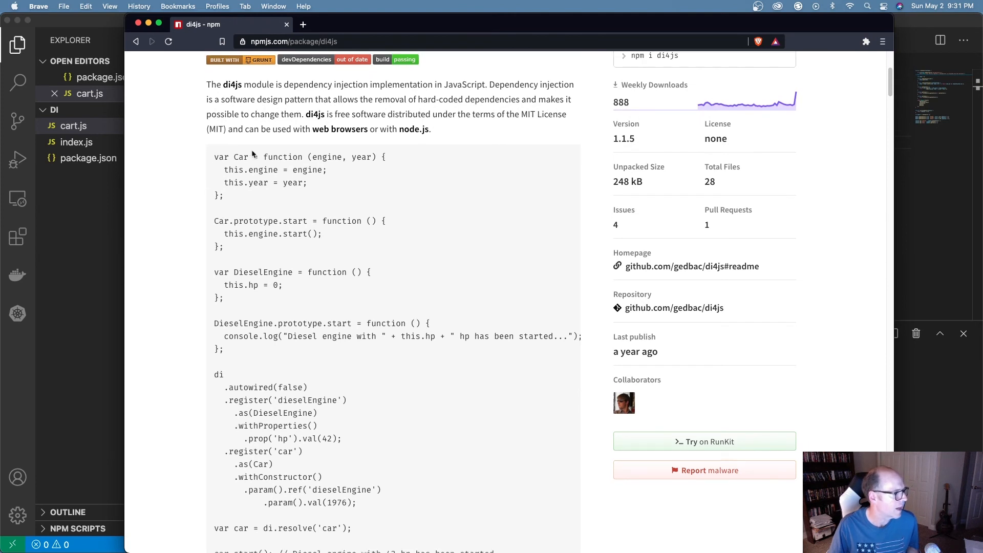
{"action": "scroll", "scroll_direction": "down", "scroll_amount": 3}
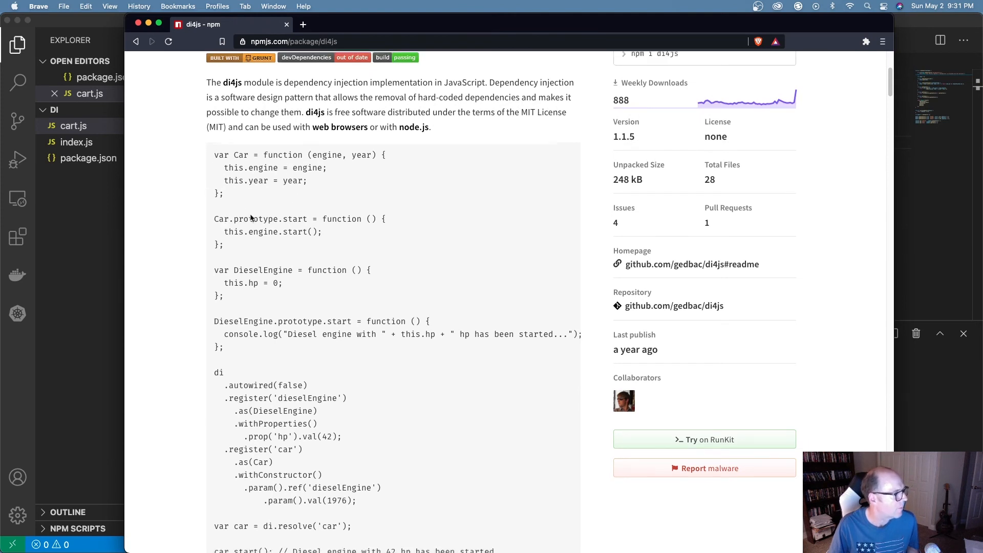
{"action": "scroll", "scroll_direction": "down", "scroll_amount": 3}
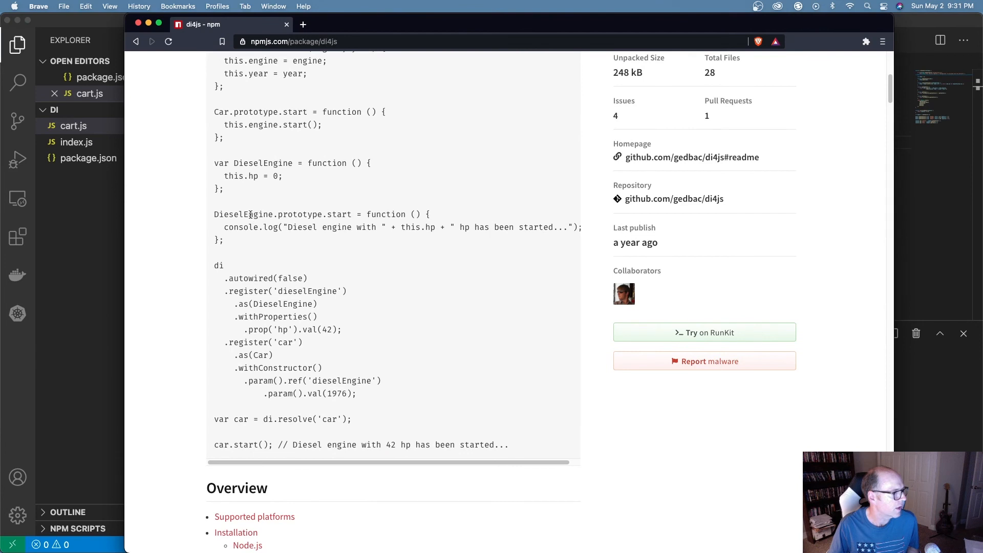
{"action": "scroll", "scroll_direction": "down", "scroll_amount": 3}
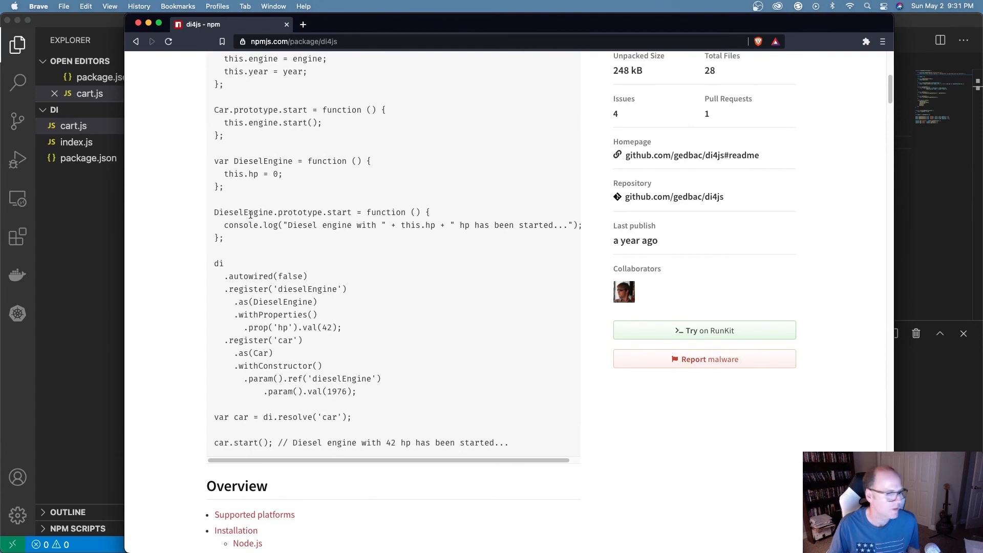
{"action": "scroll", "scroll_direction": "down", "scroll_amount": 3}
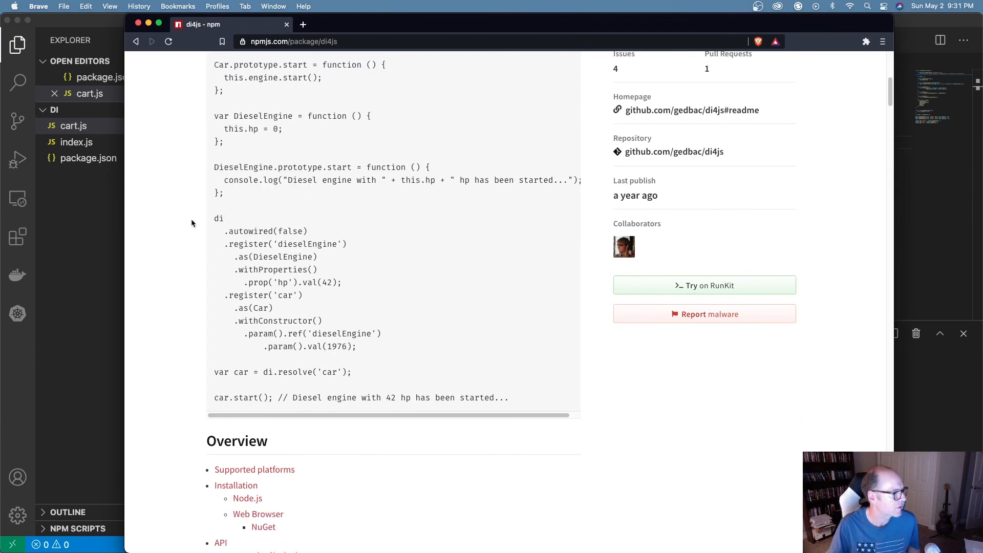
Highlight the di registration chain down to dieselEngine, then mark the word 'autowired'
{"action": "double_click", "coordinate": [218, 218]}
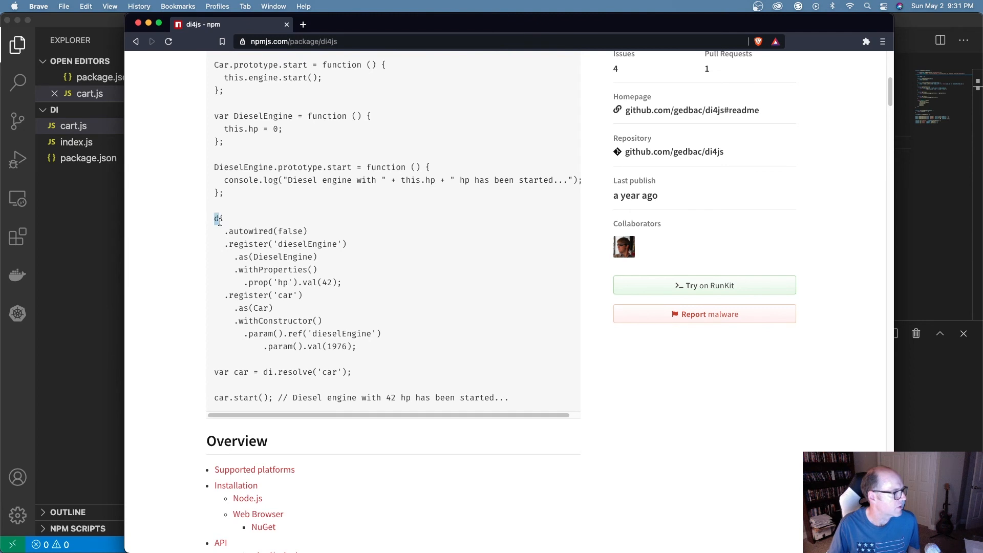
{"action": "left_click_drag", "start_coordinate": [216, 217], "coordinate": [370, 333]}
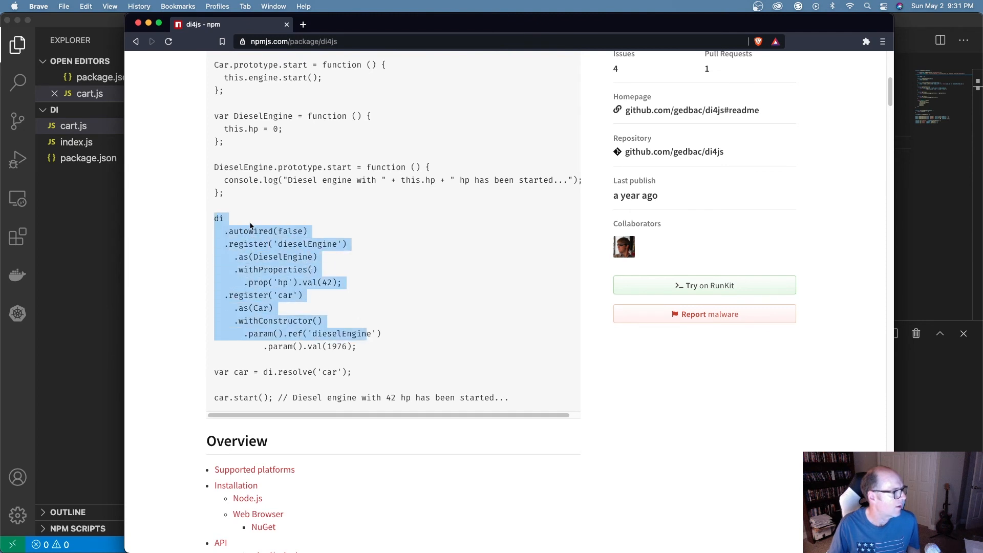
{"action": "double_click", "coordinate": [250, 231]}
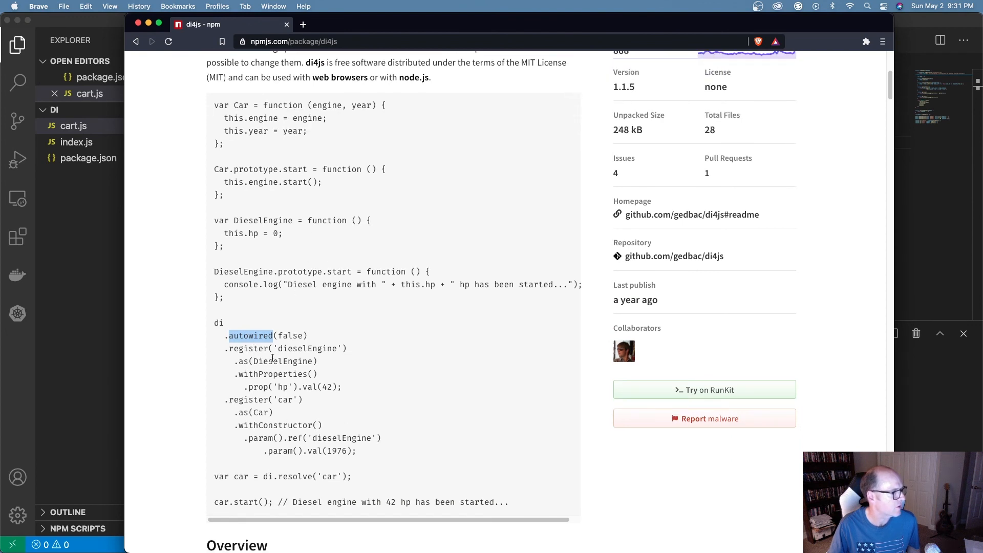
{"action": "scroll", "scroll_direction": "down", "scroll_amount": 3}
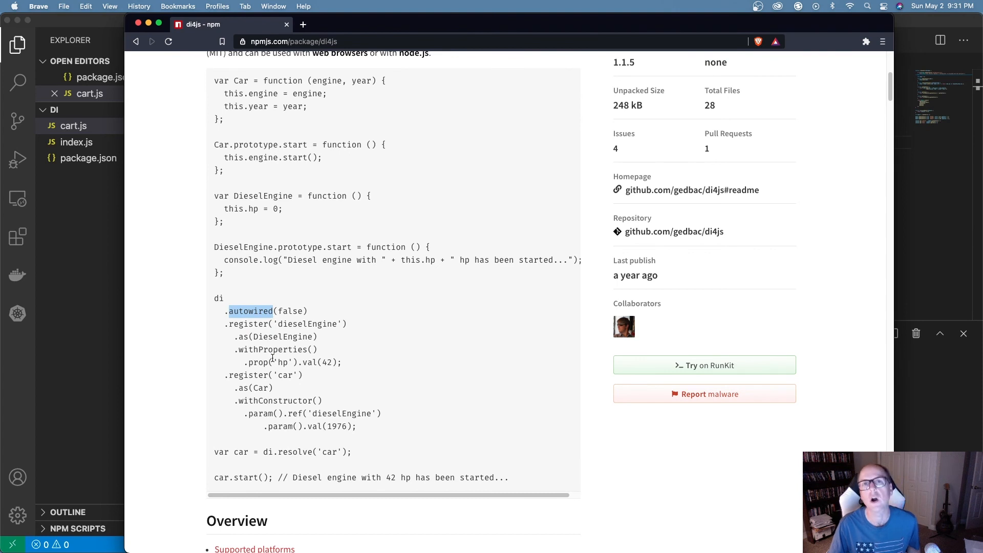
{"action": "scroll", "scroll_direction": "down", "scroll_amount": 3}
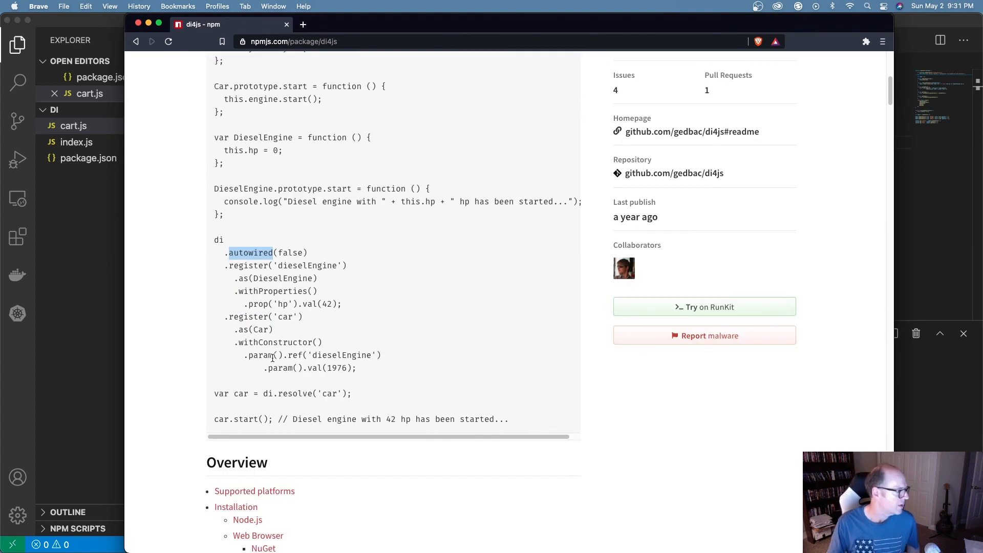